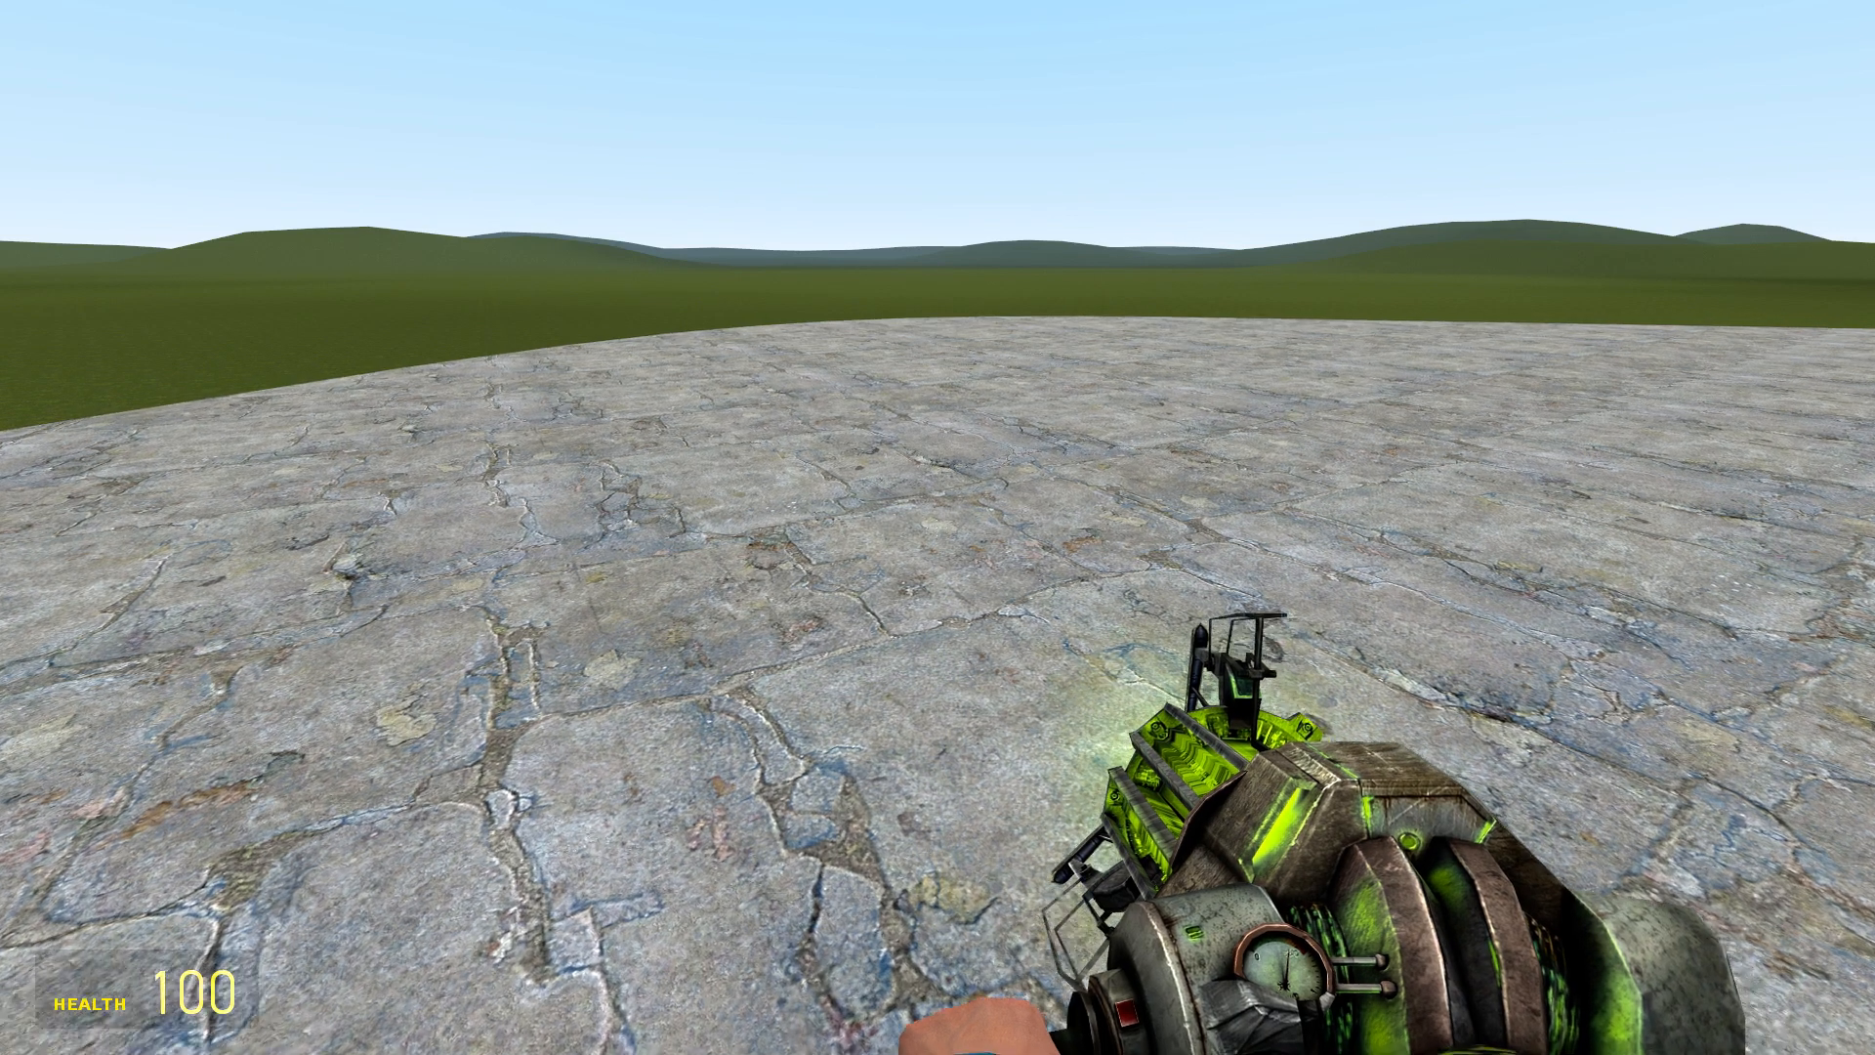
Equip the Wiremod Gates tool with the Subtract arithmetic gate selected from the spawn menu.
key(q)
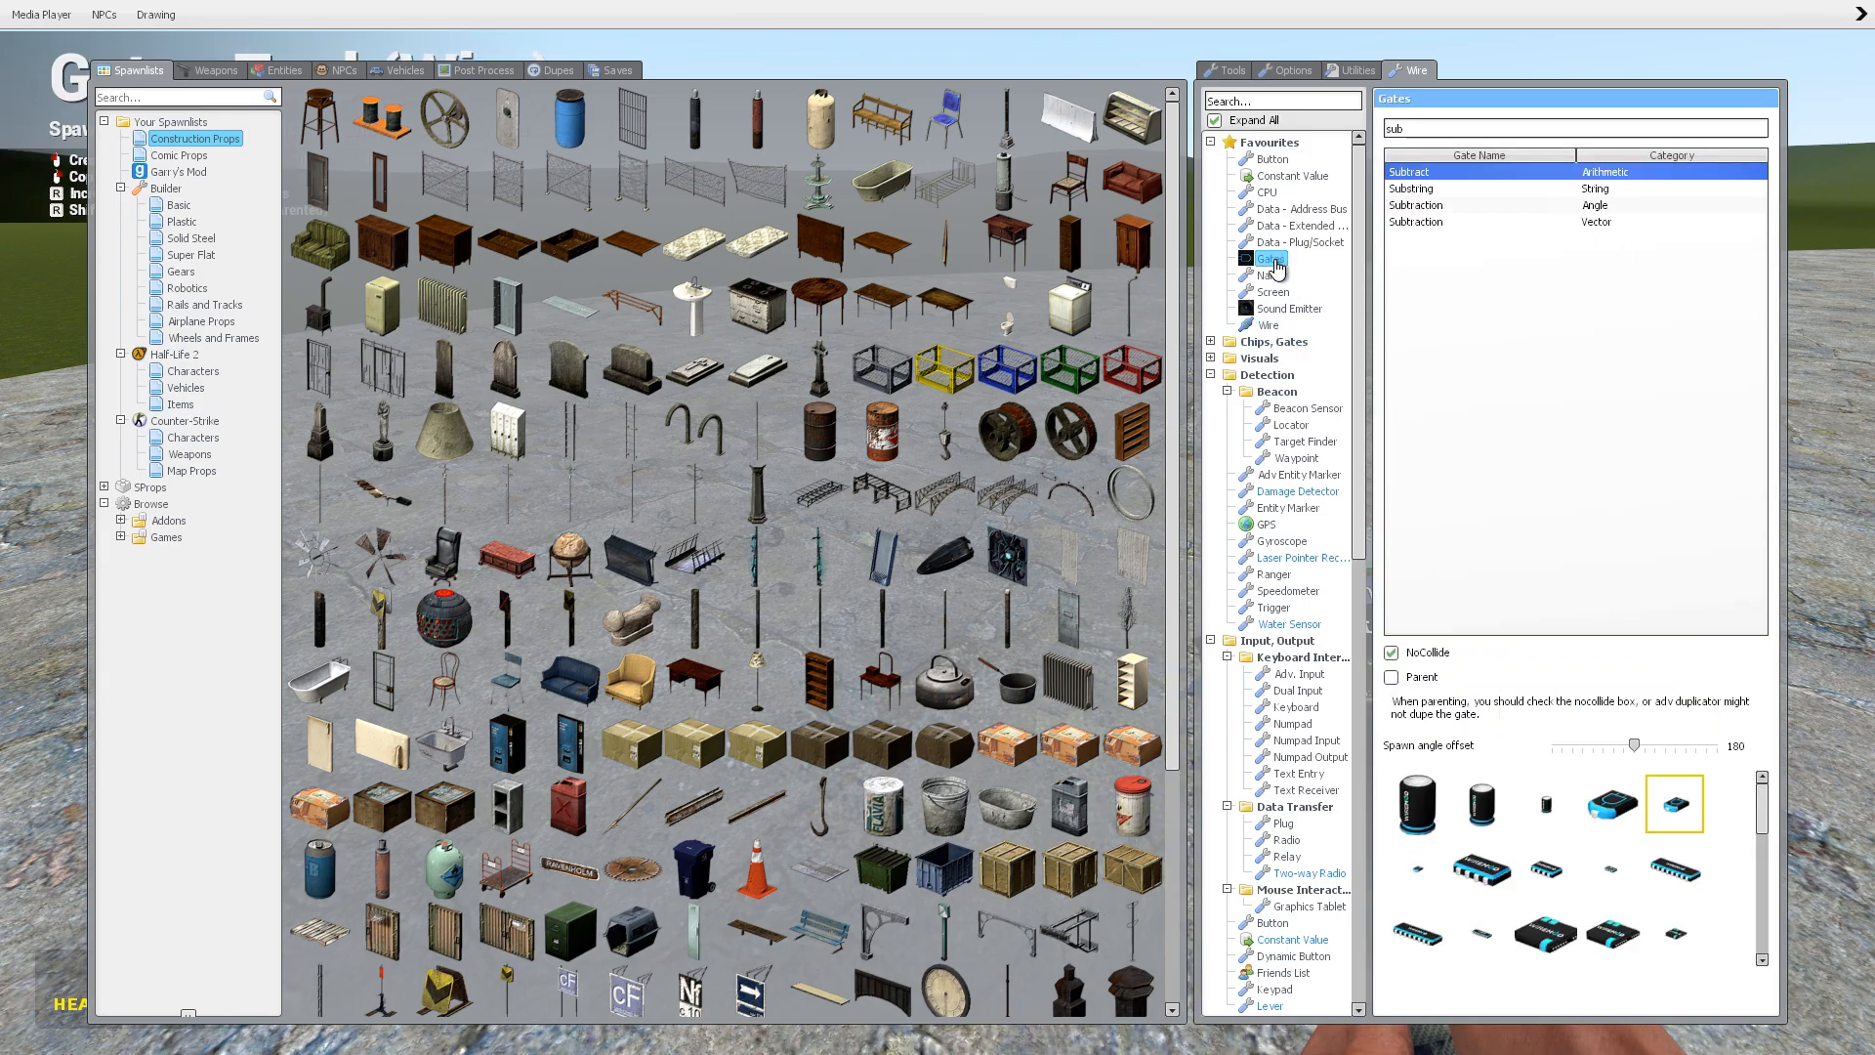
scroll(down, 3)
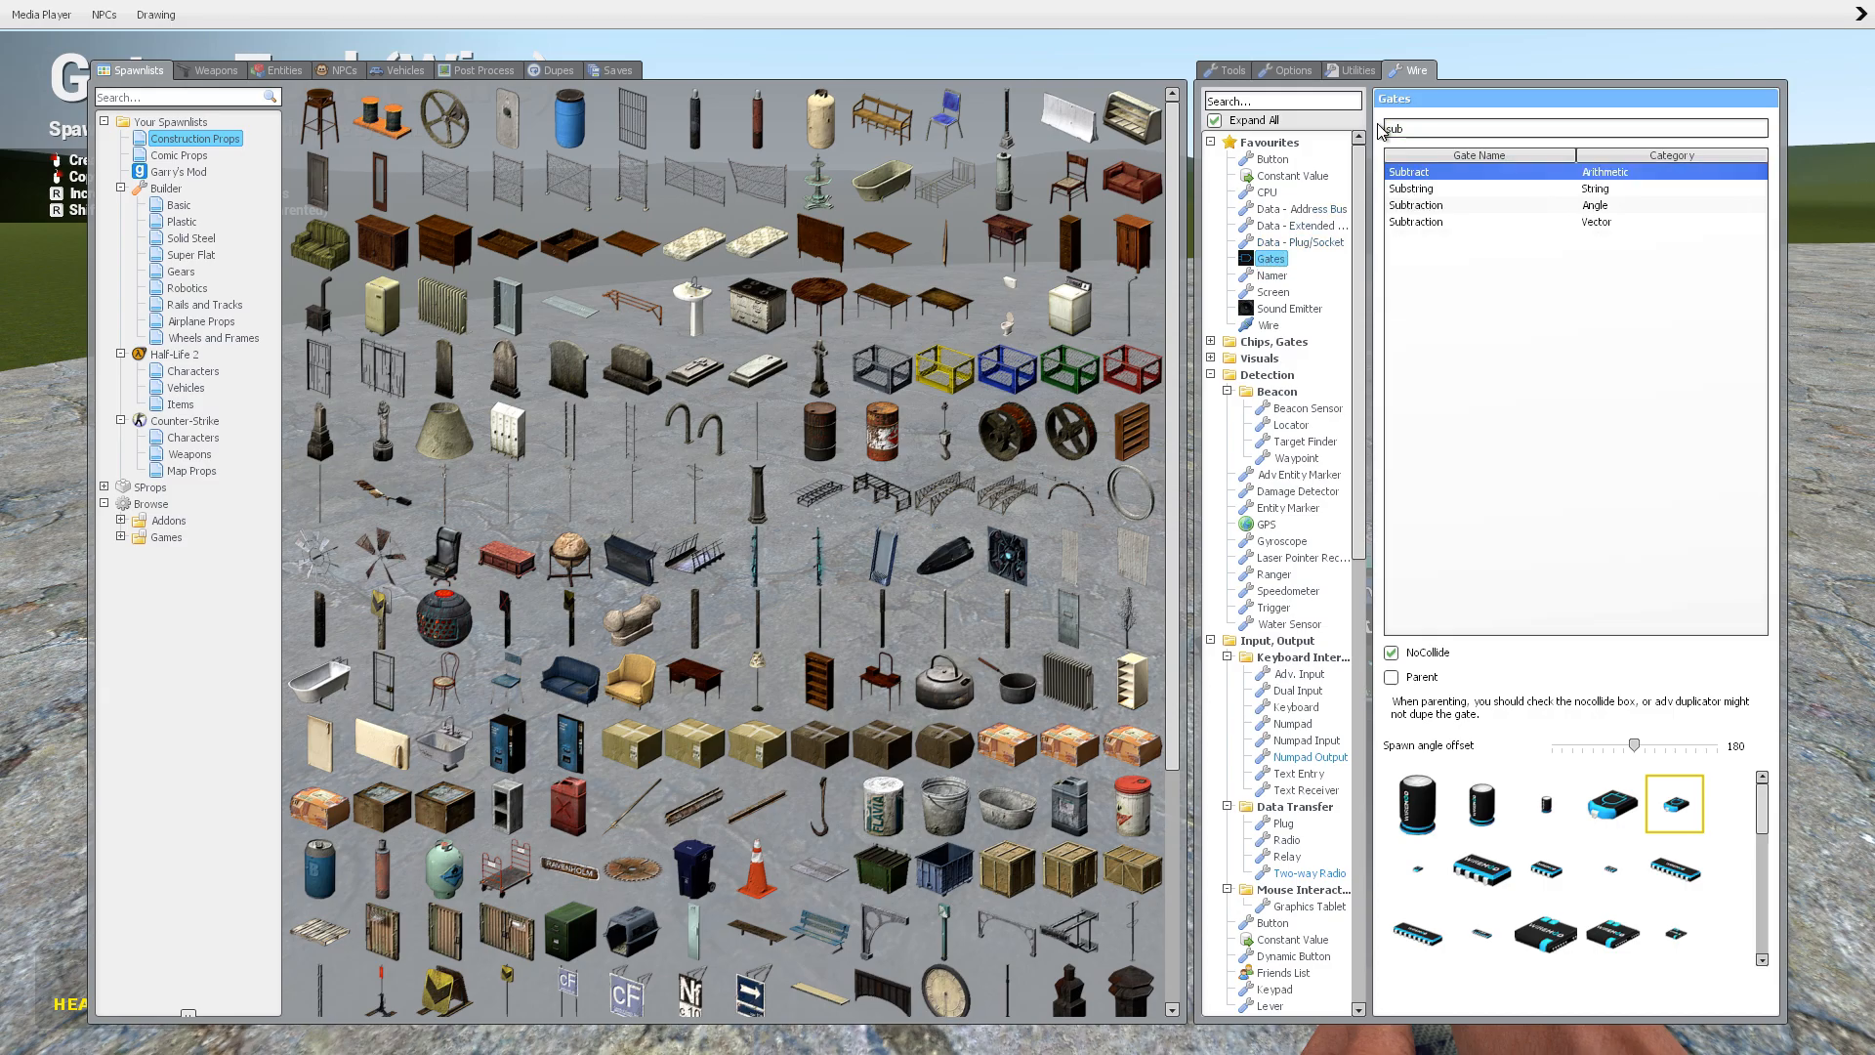
click(1478, 156)
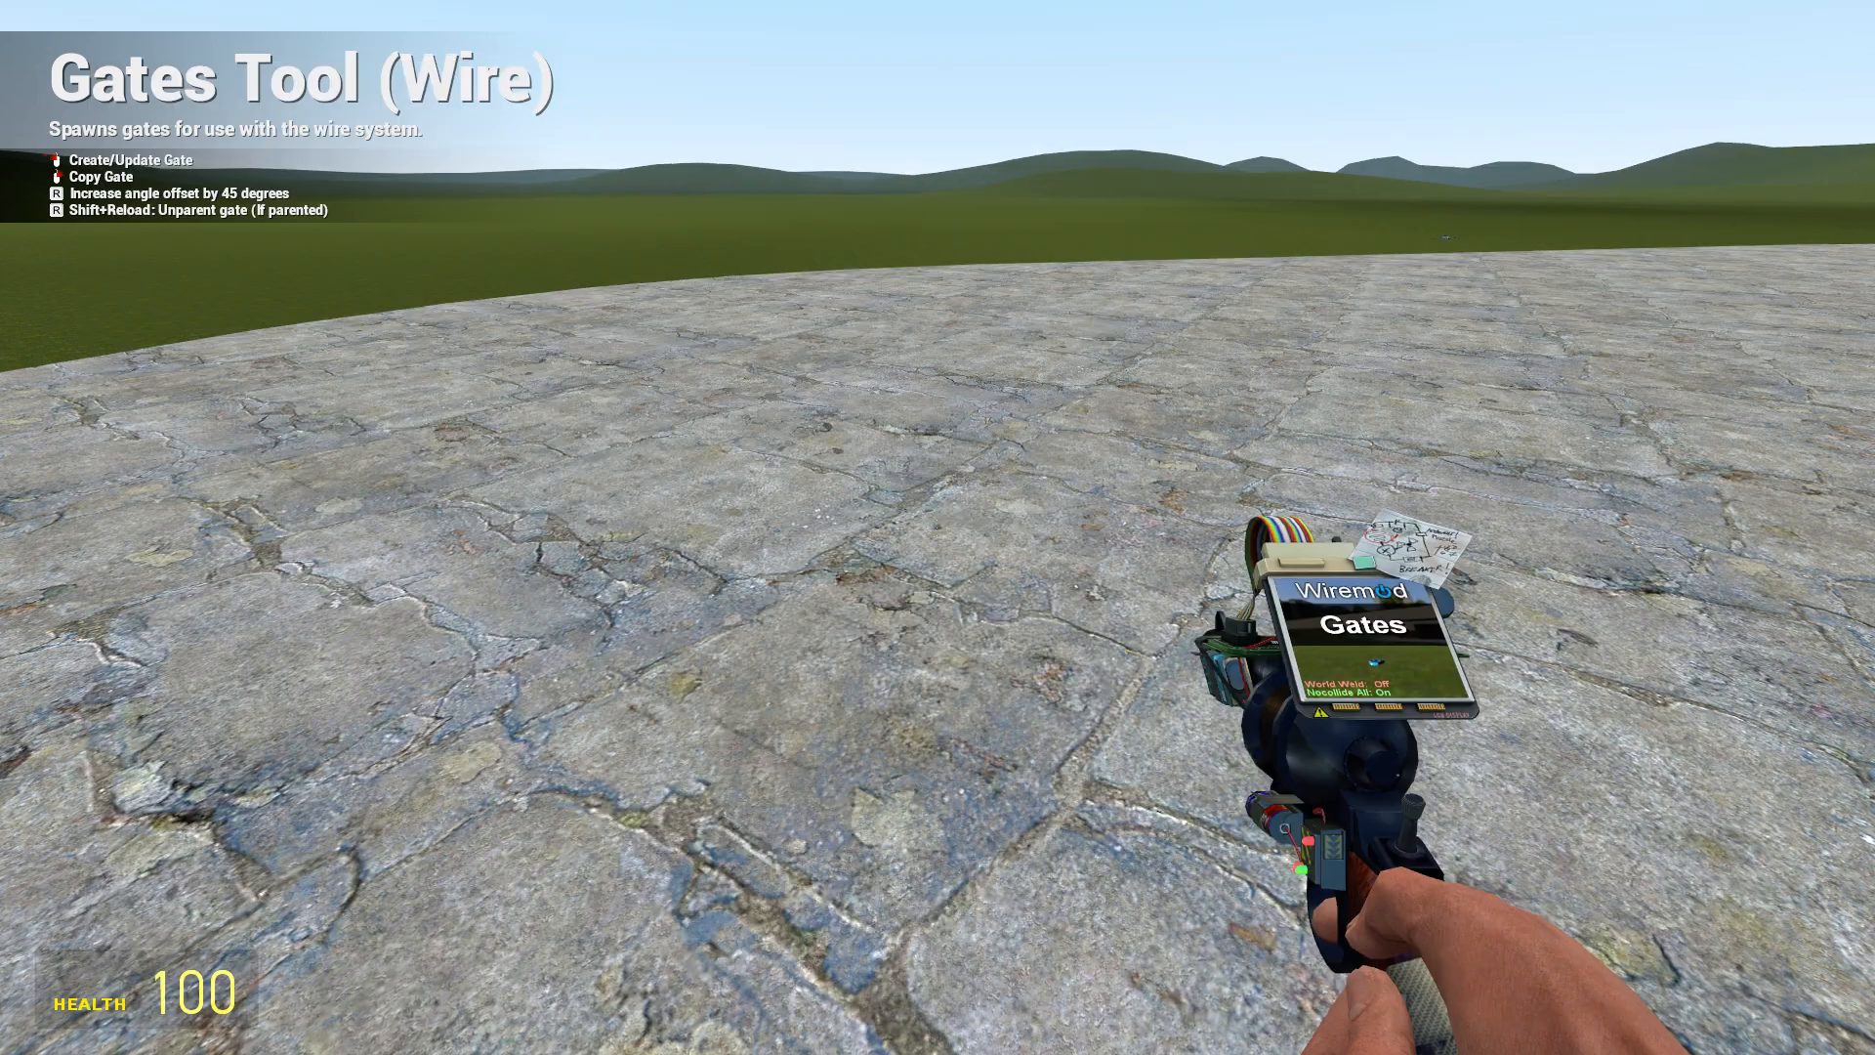
key(q)
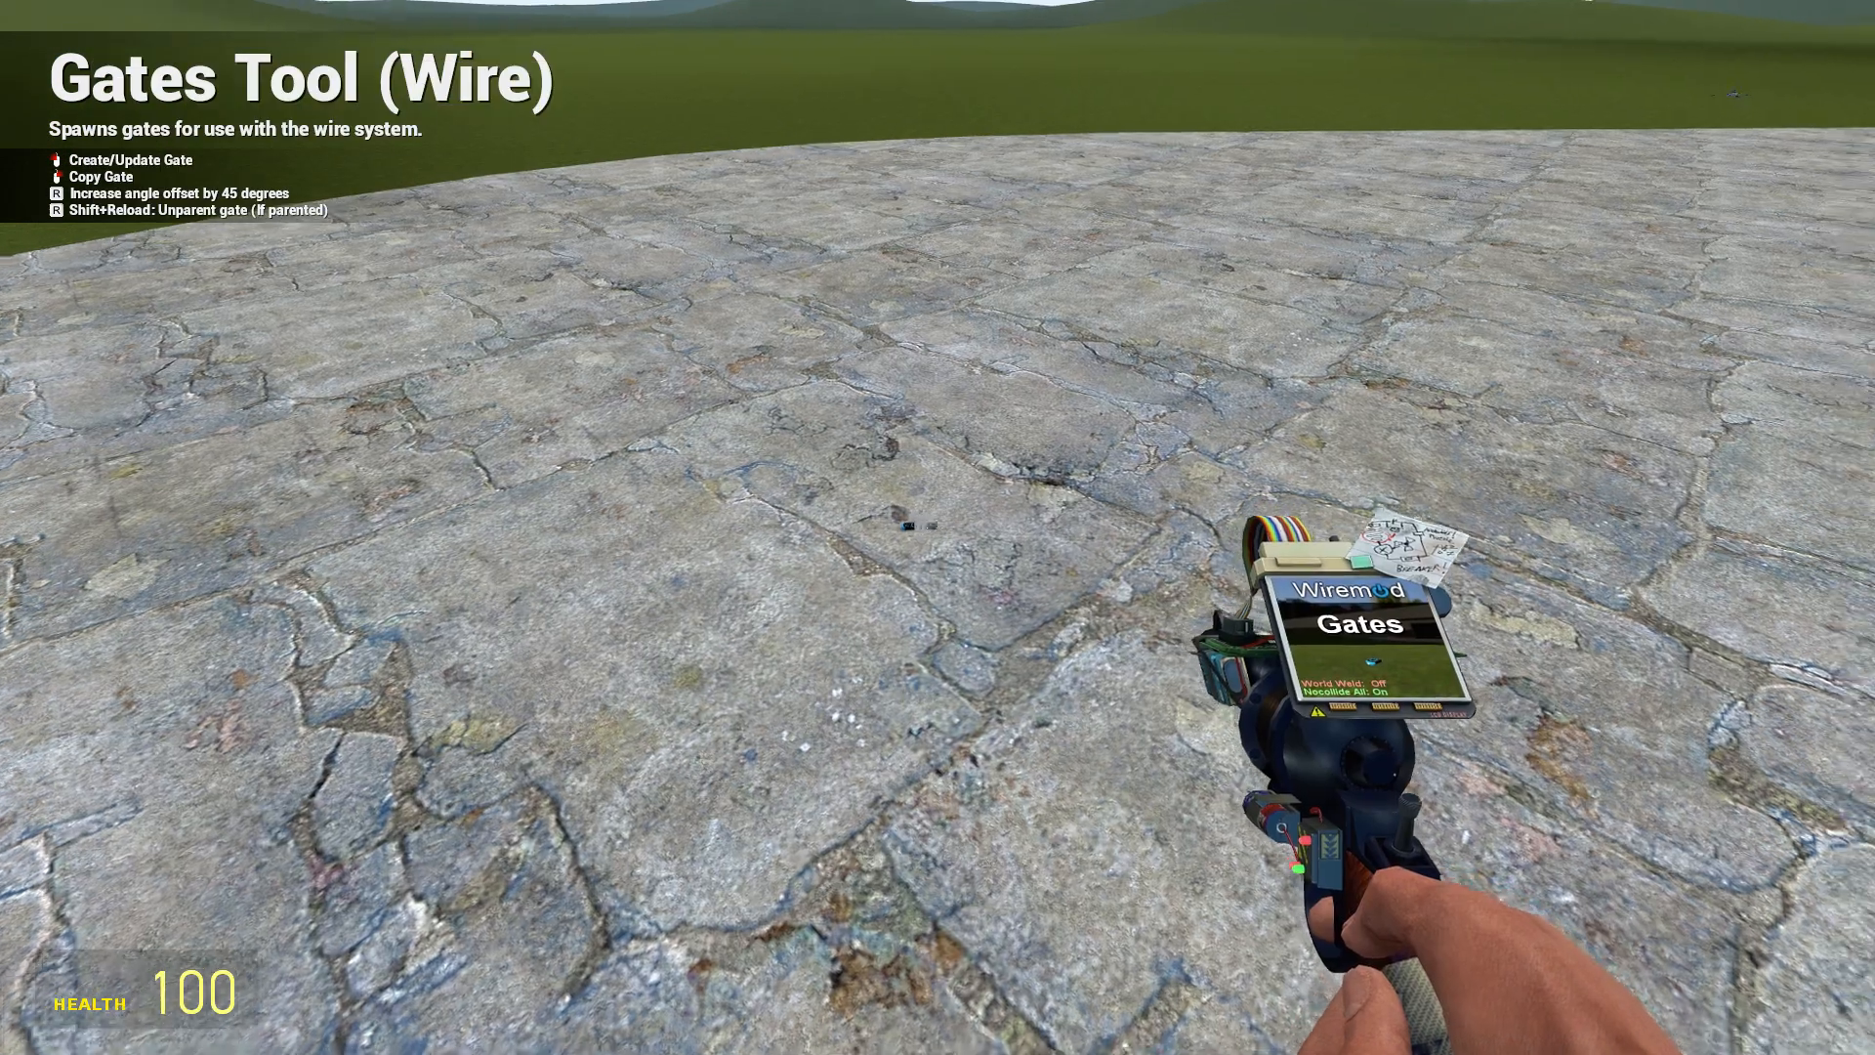
key(z)
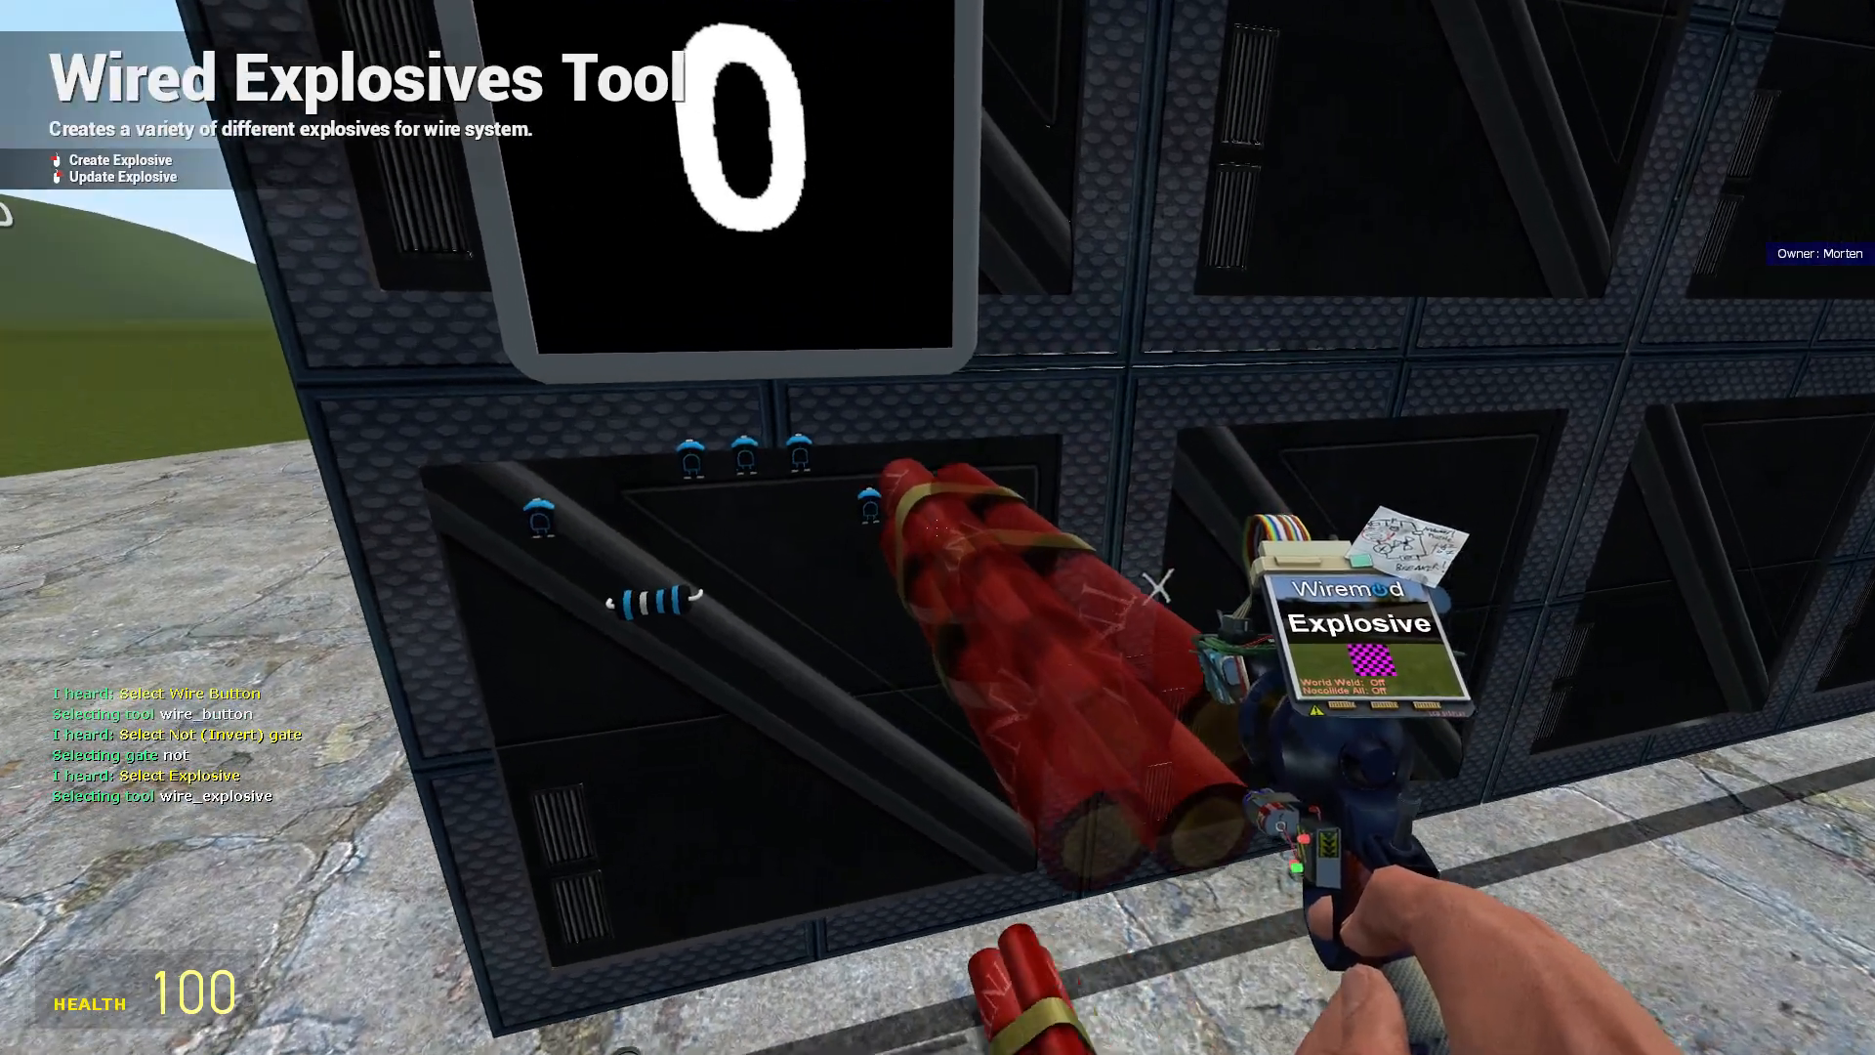
Undo the wired explosive just placed on the wall, leaving the screen, gates and button.
key(z)
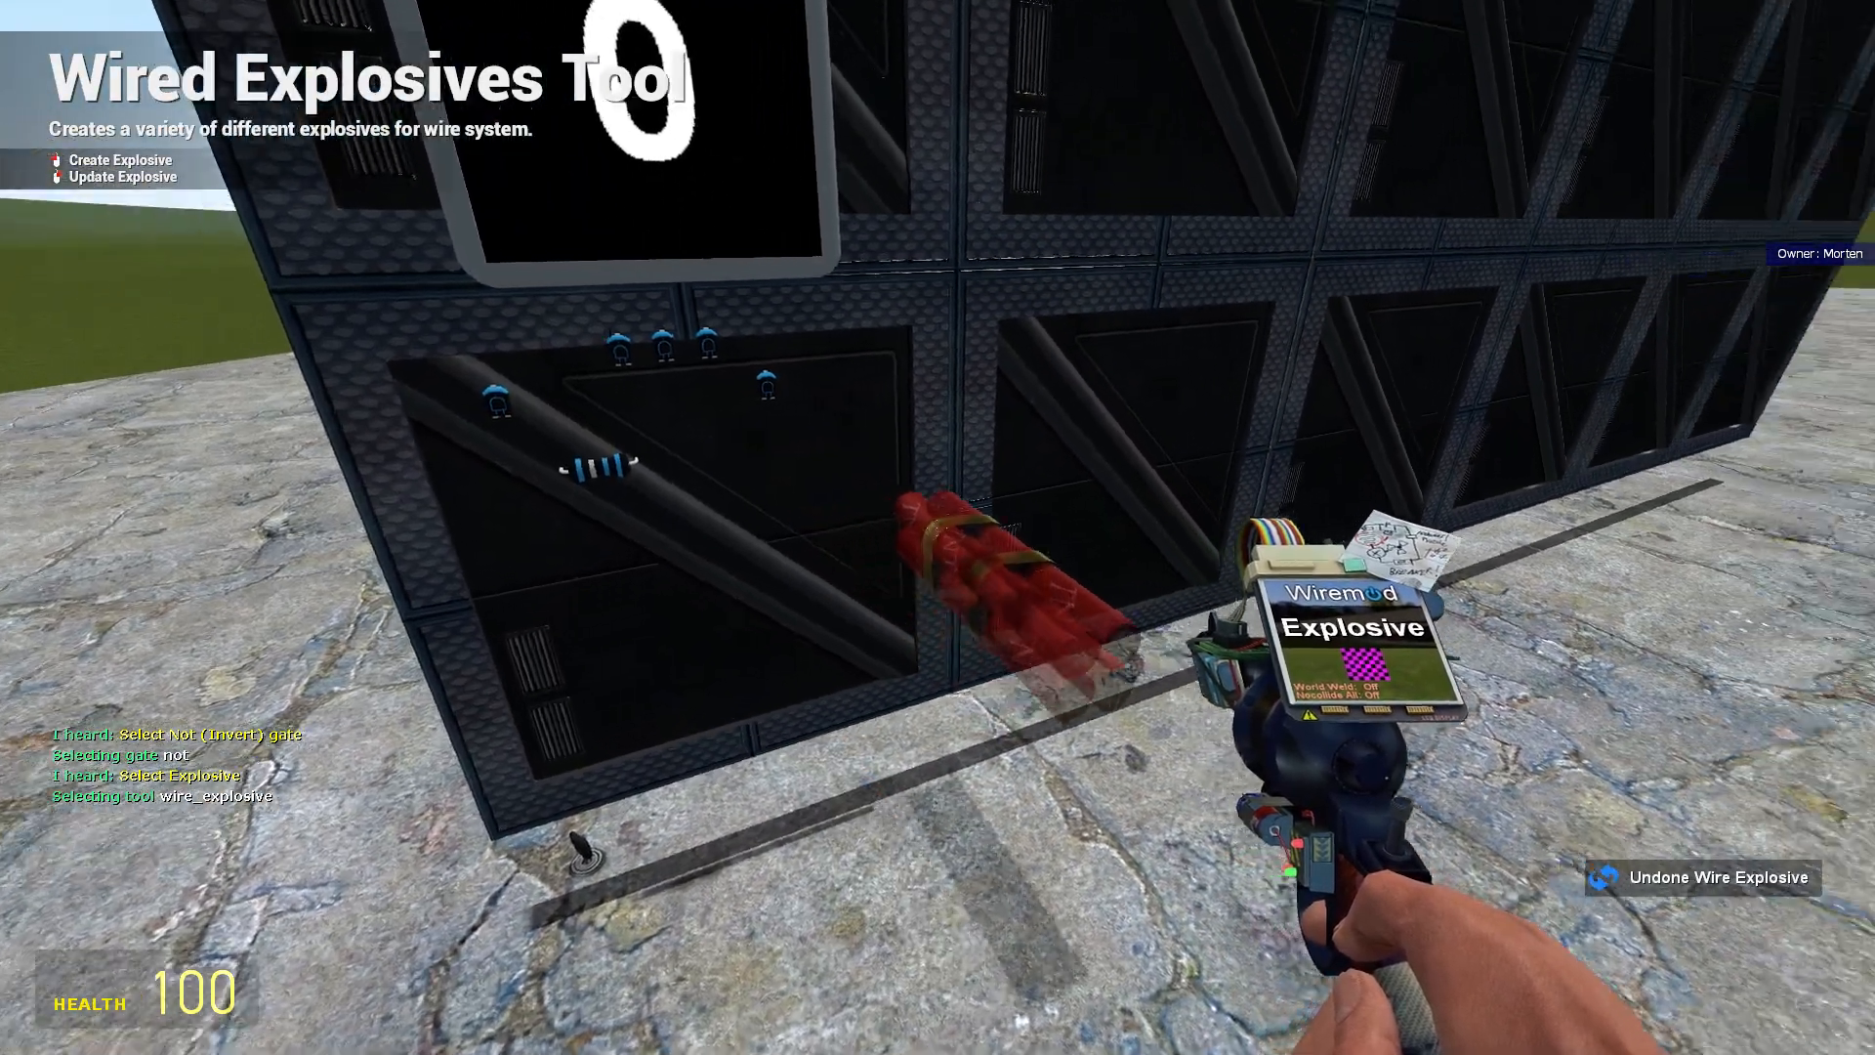